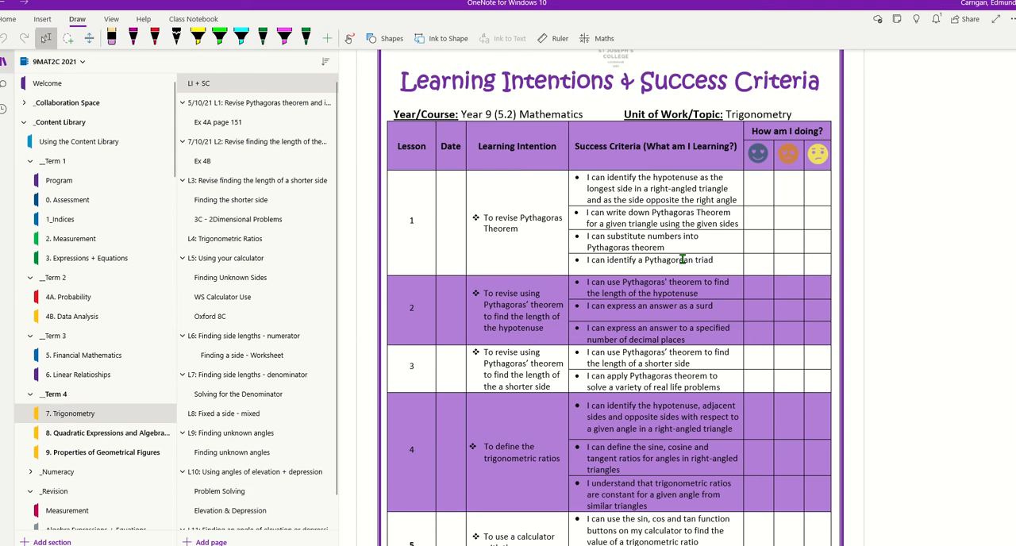
mouse_move(432, 338)
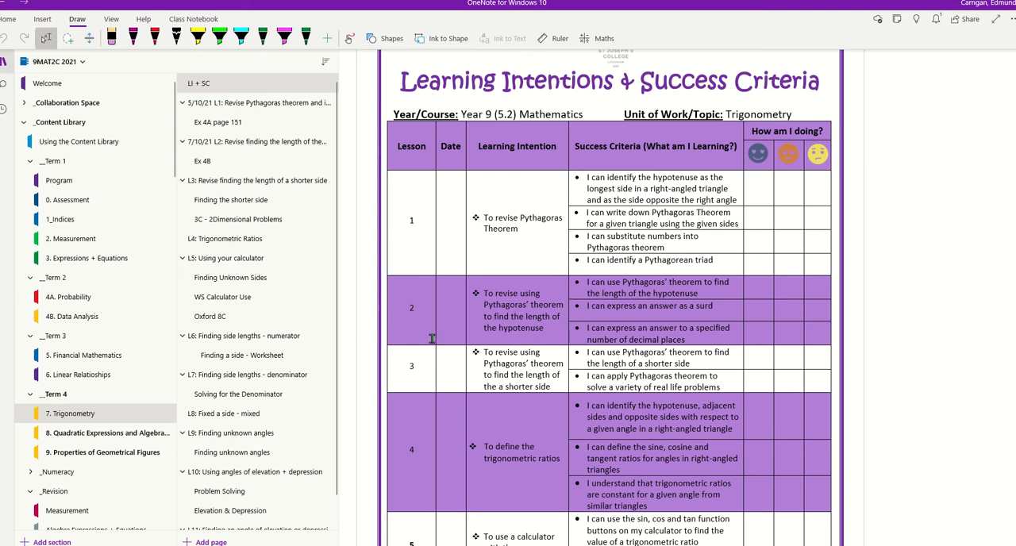
mouse_move(464, 302)
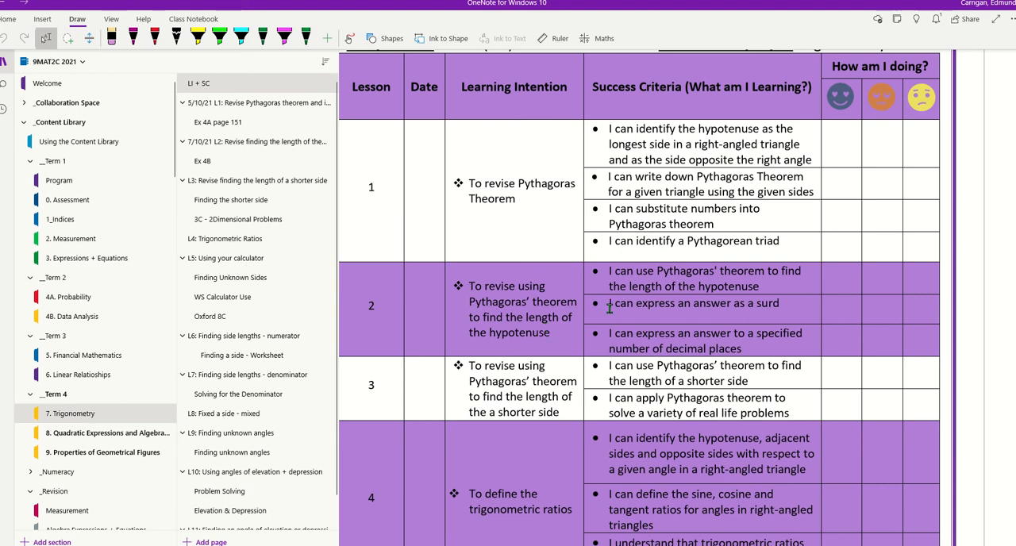
mouse_move(654, 278)
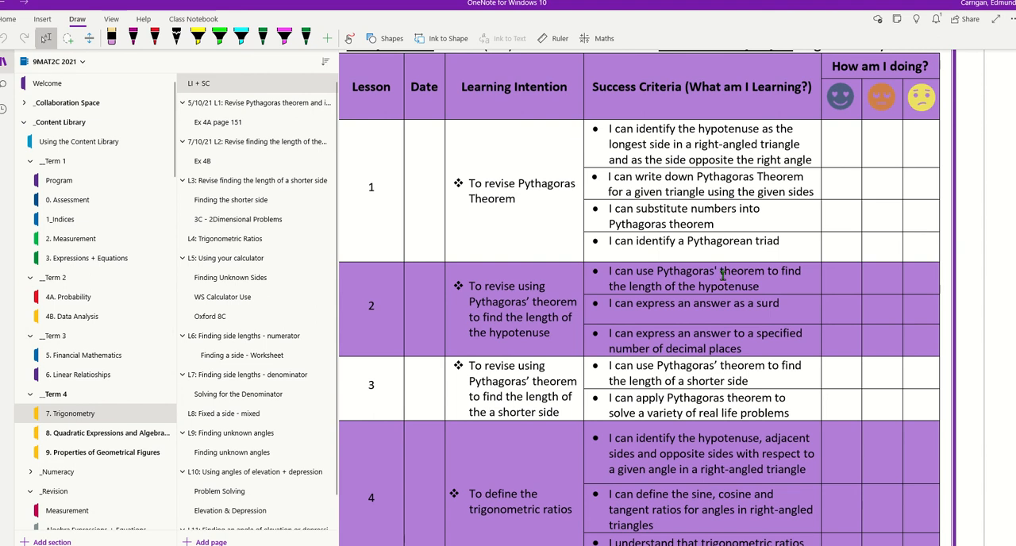
mouse_move(598, 307)
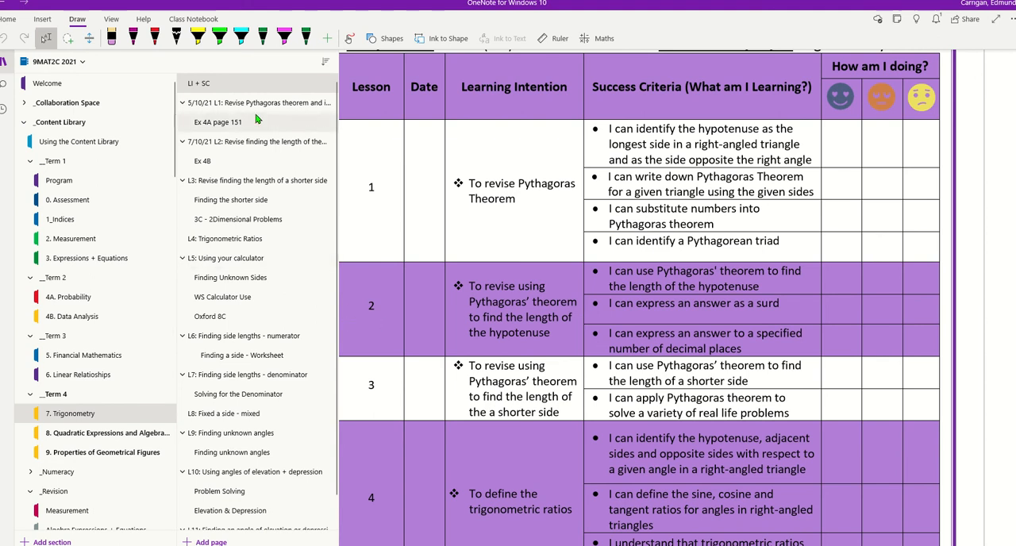
mouse_move(217, 150)
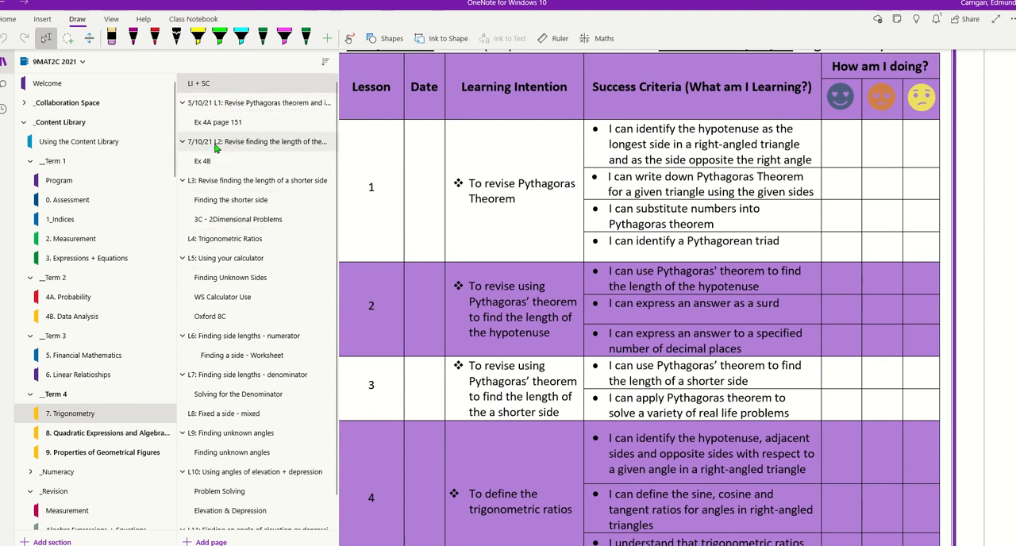
- On the 7/10/21 L2 page, highlight Example 1a's intention, question, sides and working; label hypotenuse c
left_click(254, 141)
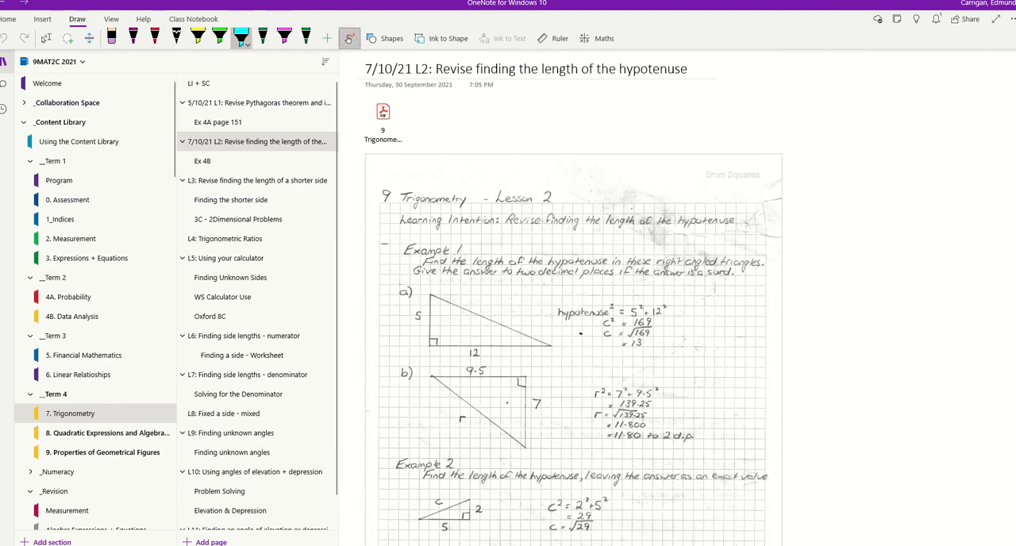
left_click_drag(501, 220, 753, 220)
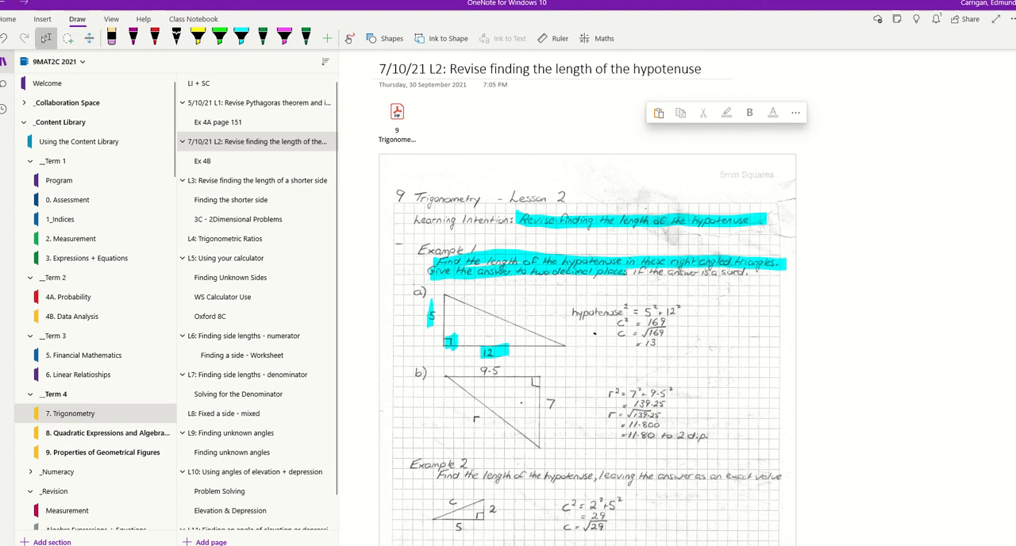
left_click(239, 38)
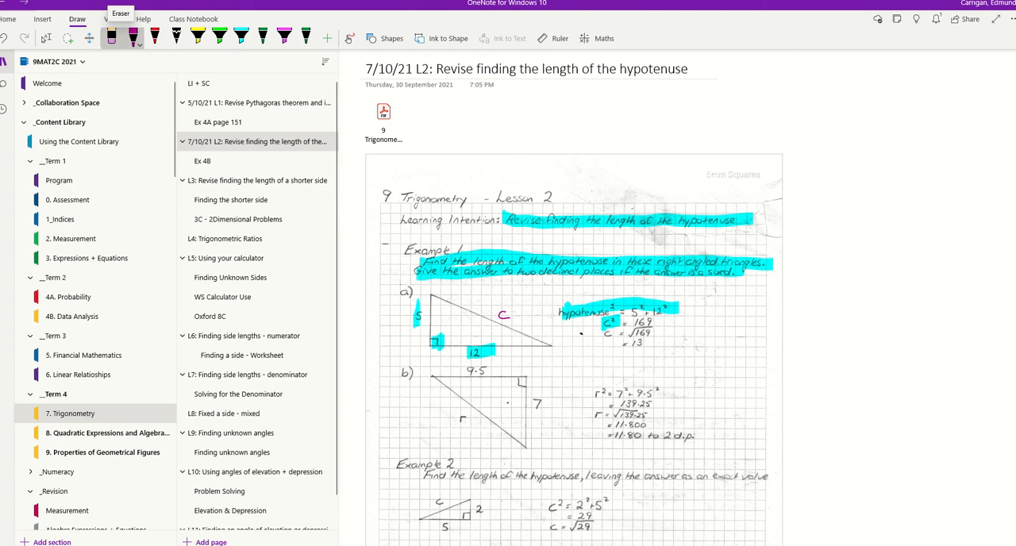
left_click(46, 38)
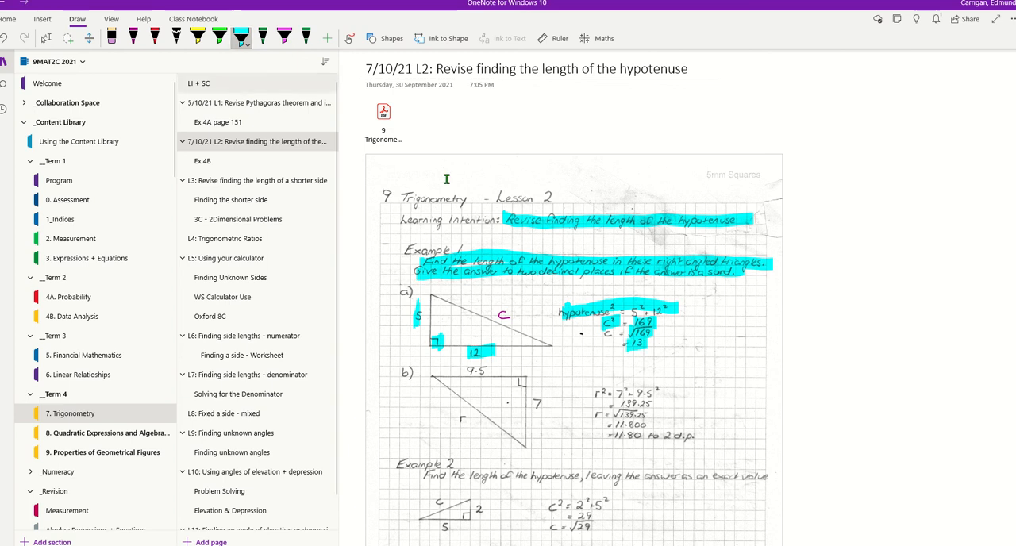
- Highlight Example 1b's sides 9.5, 7 and r, plus Example 2's question, sides and working
scroll("down", 3)
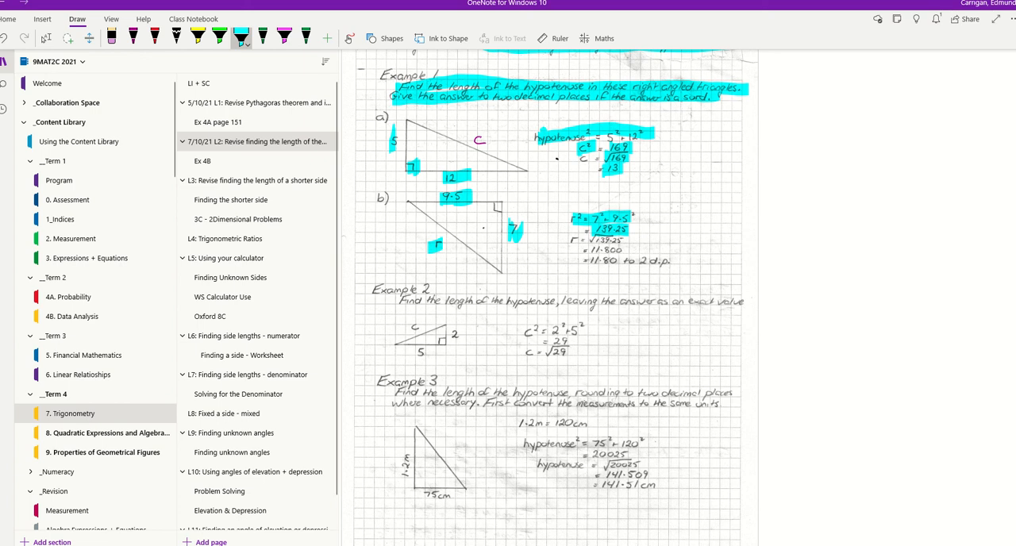
mouse_move(457, 276)
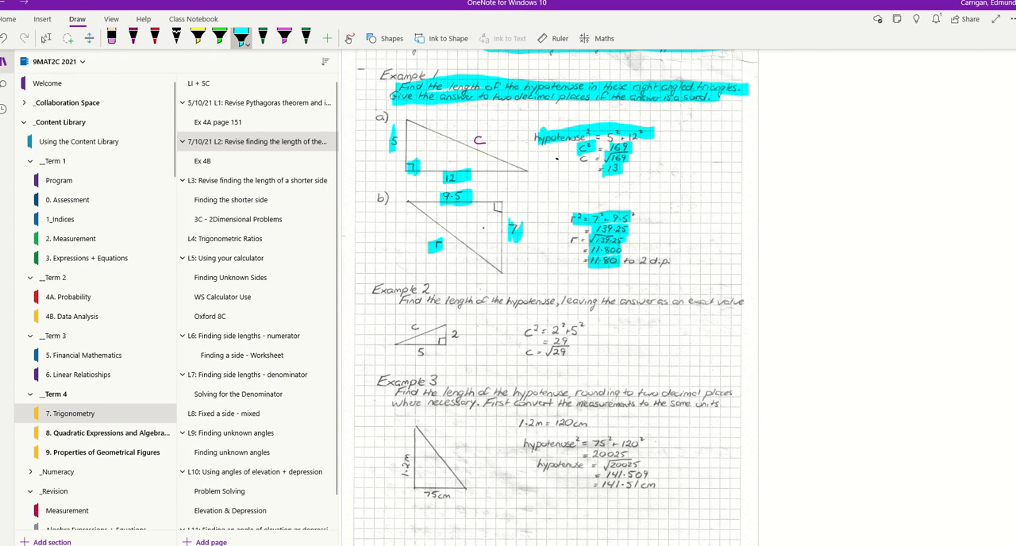
mouse_move(458, 276)
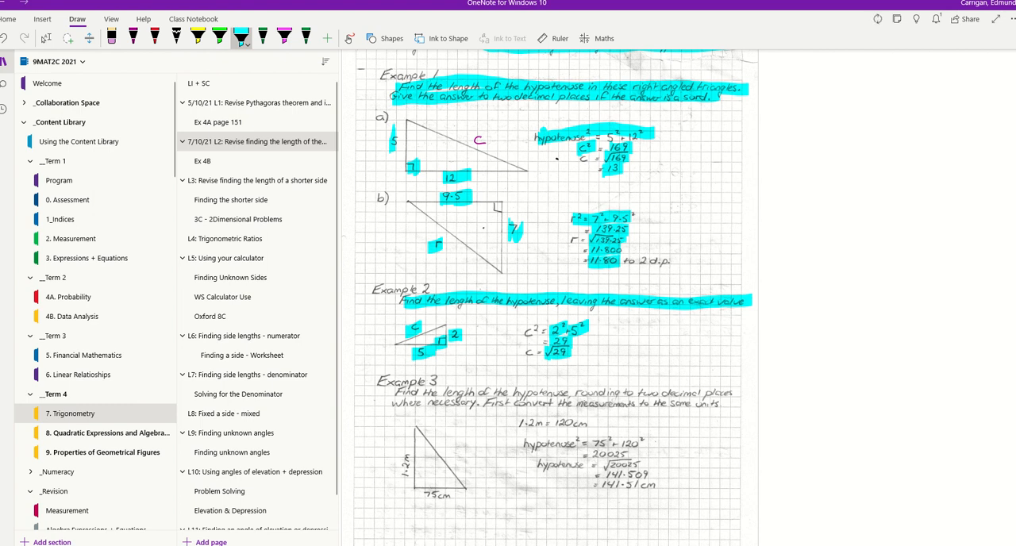
- Highlight Example 3's question, conversion and working, writing 120cm in purple beside 1.2 m
scroll("down", 3)
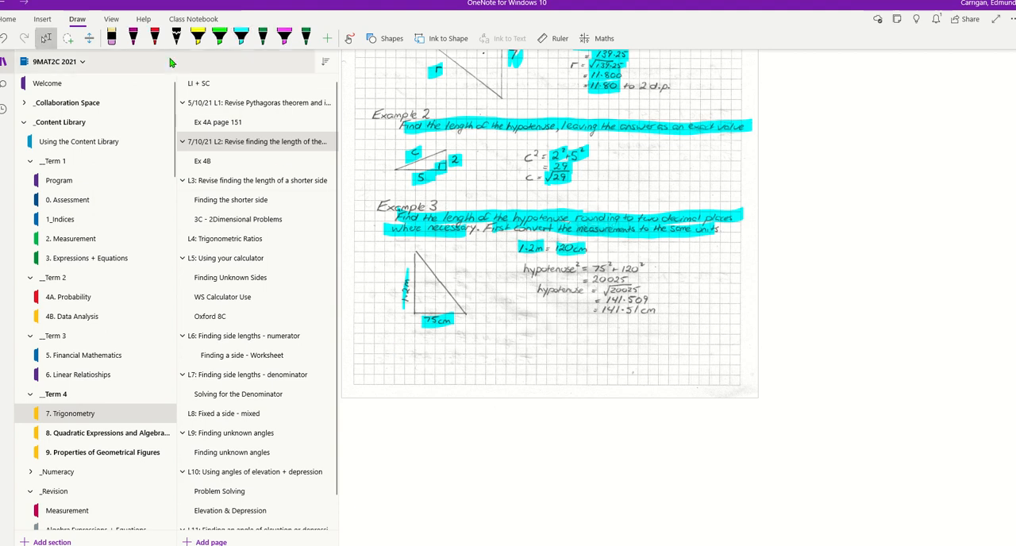
left_click(133, 37)
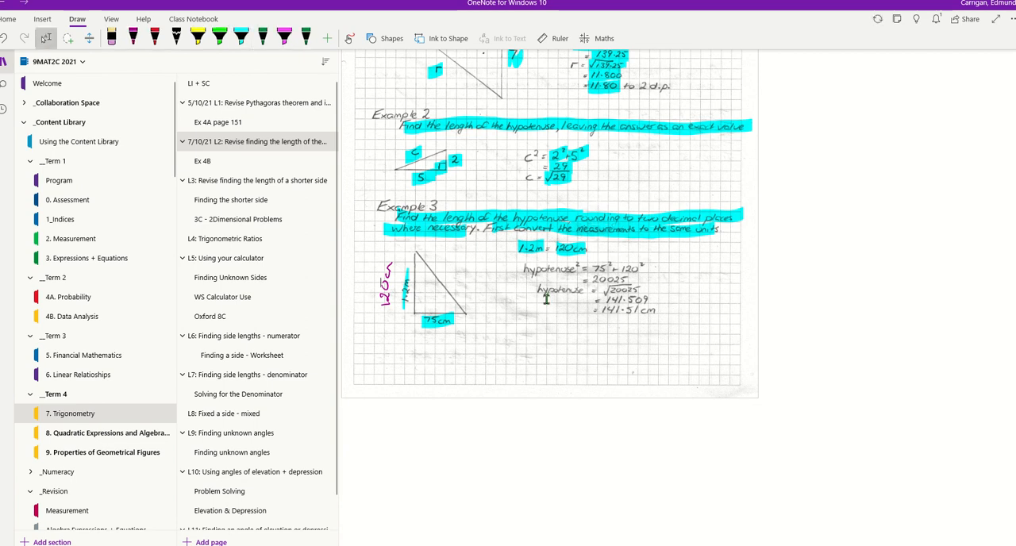
left_click(240, 38)
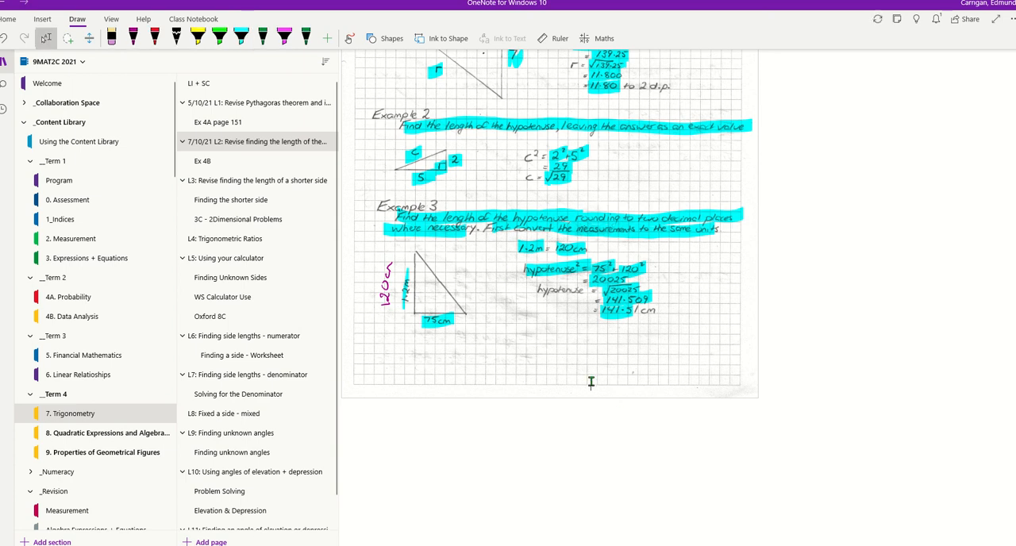
scroll("up", 3)
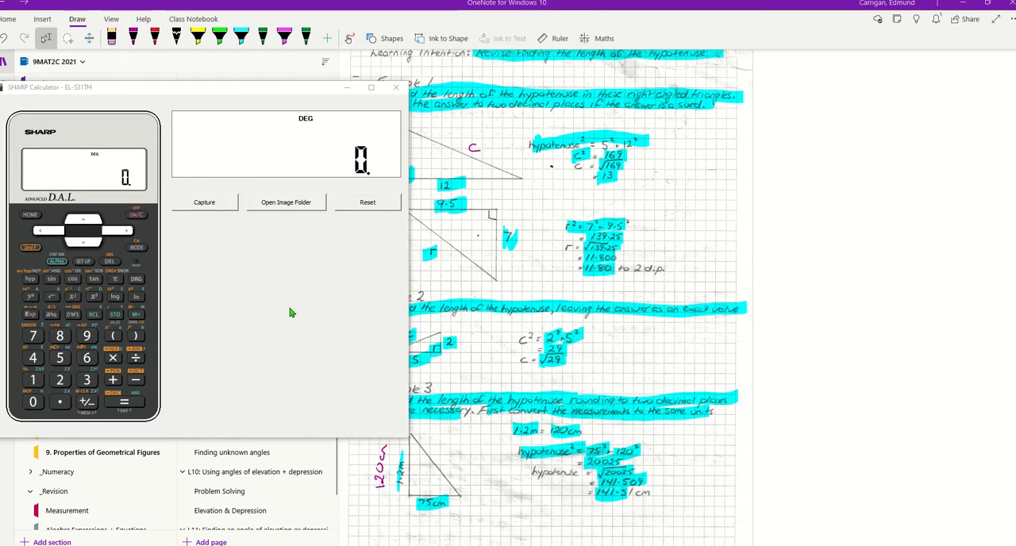
- Calculate 75² + 120² on the calculator, giving 20025
left_click(60, 358)
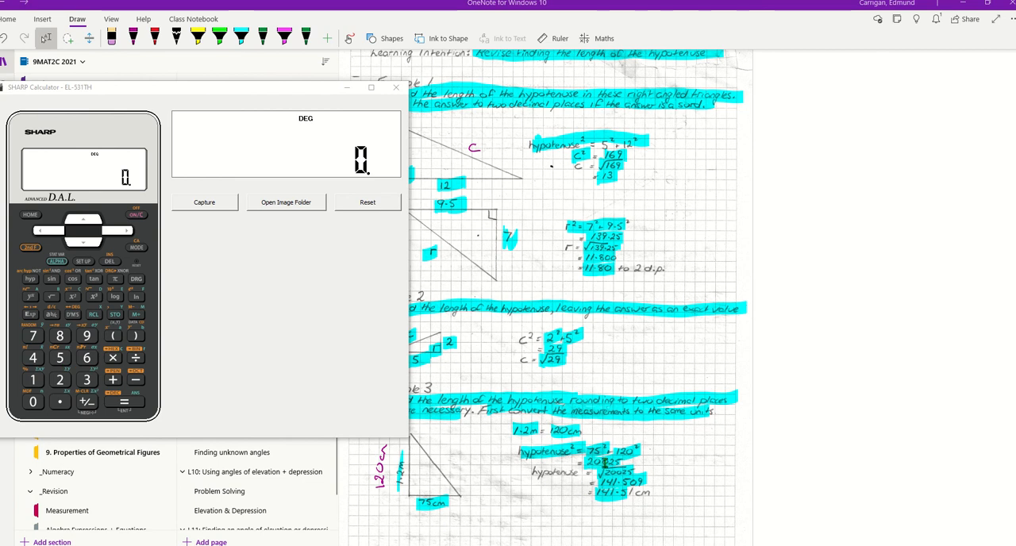
left_click(34, 335)
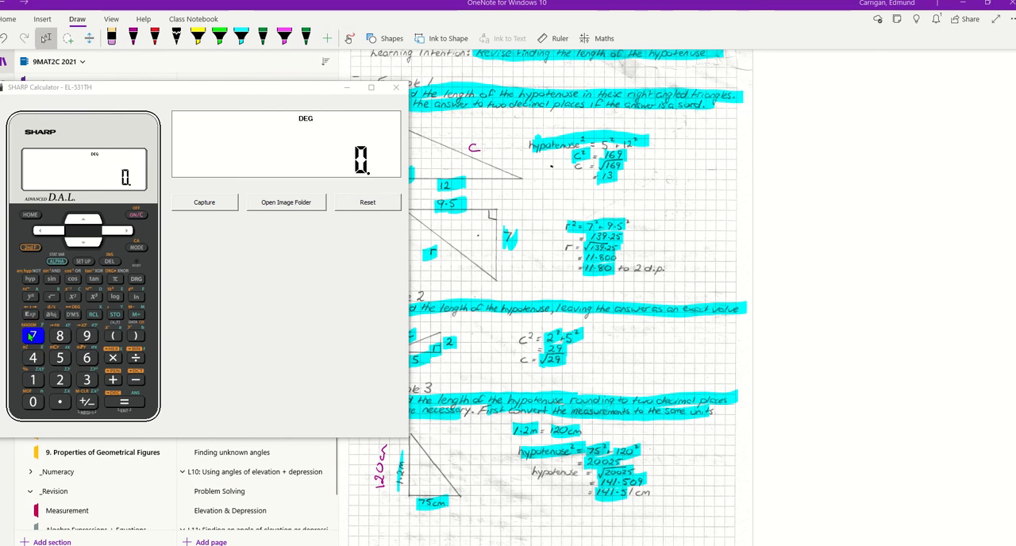
left_click(60, 358)
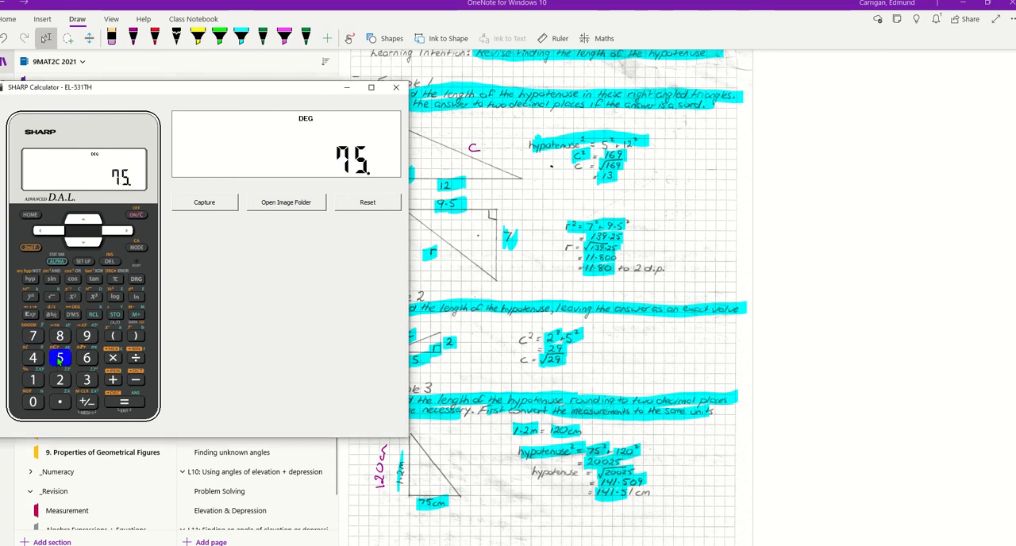
left_click(73, 296)
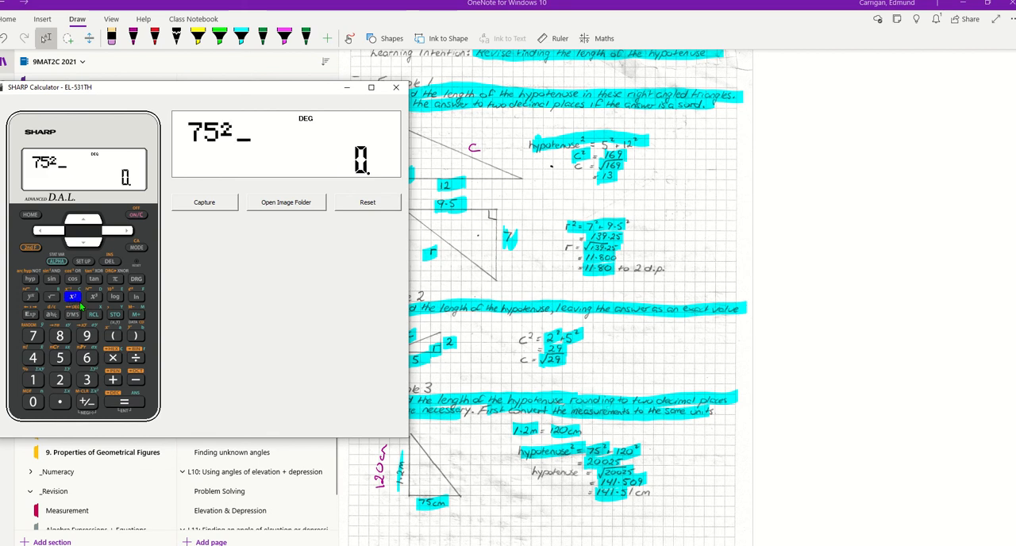
left_click(112, 379)
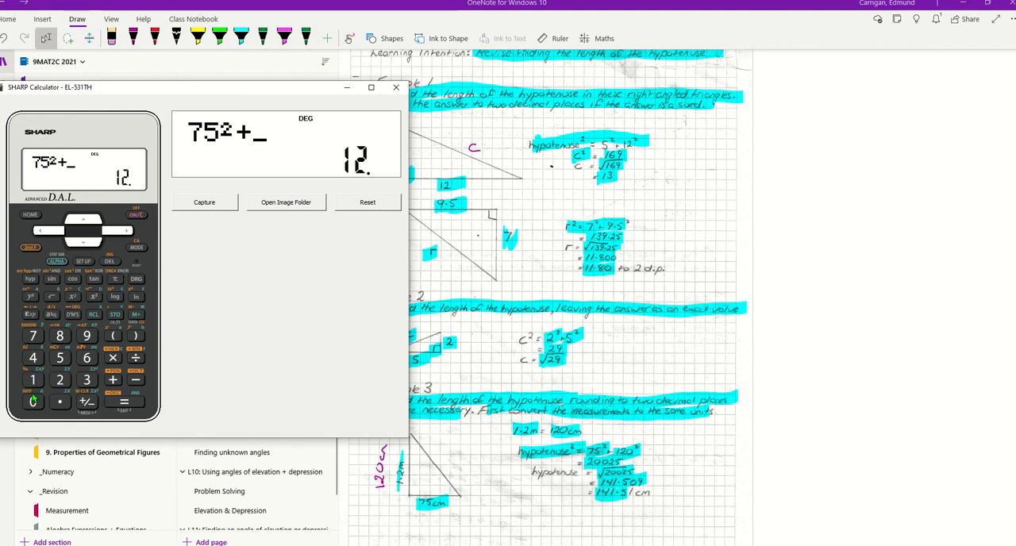
left_click(33, 401)
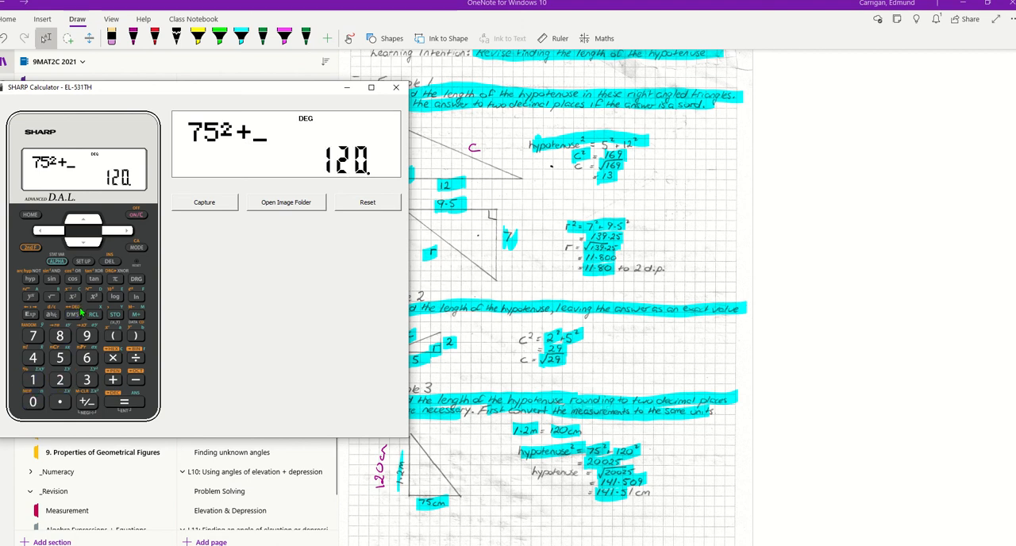
left_click(72, 297)
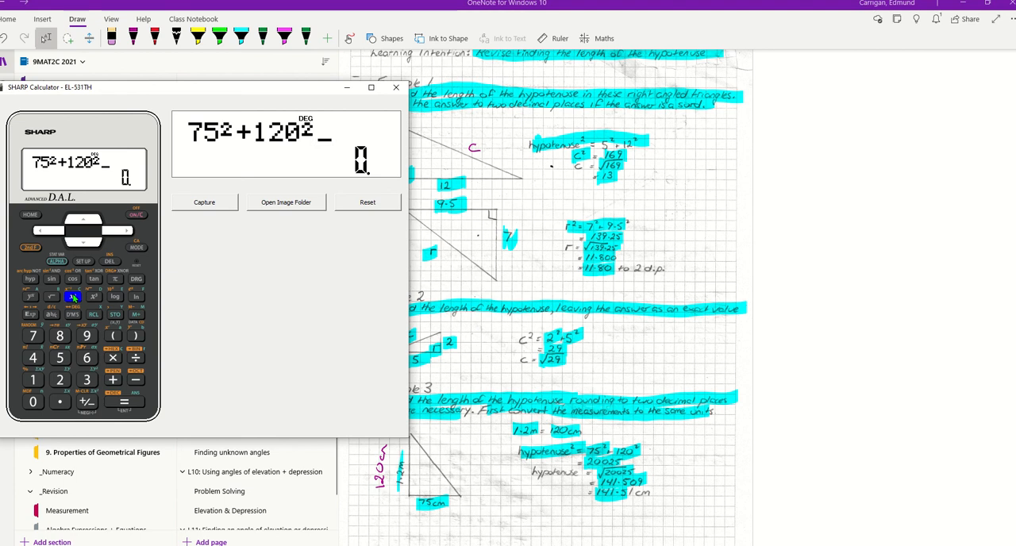
left_click(124, 403)
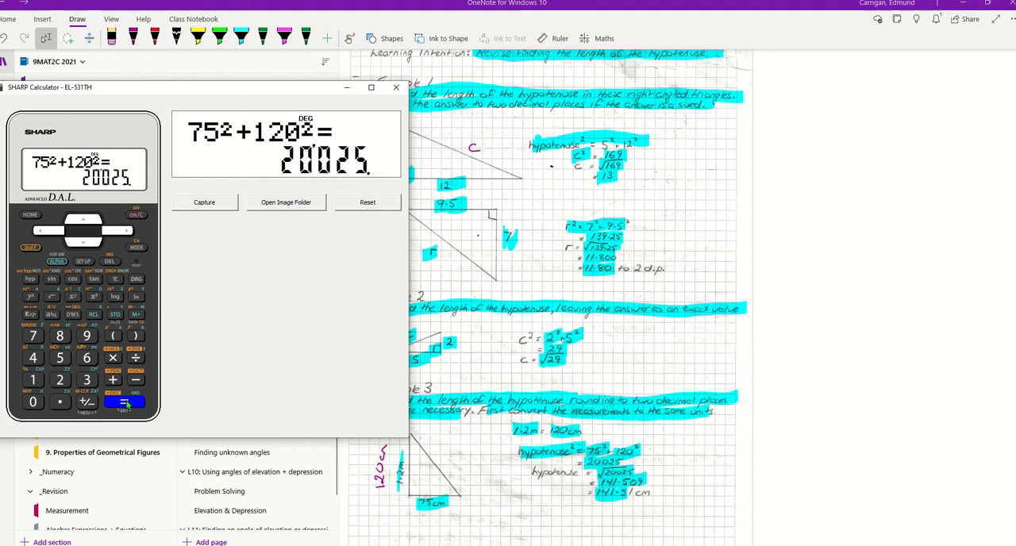
mouse_move(139, 396)
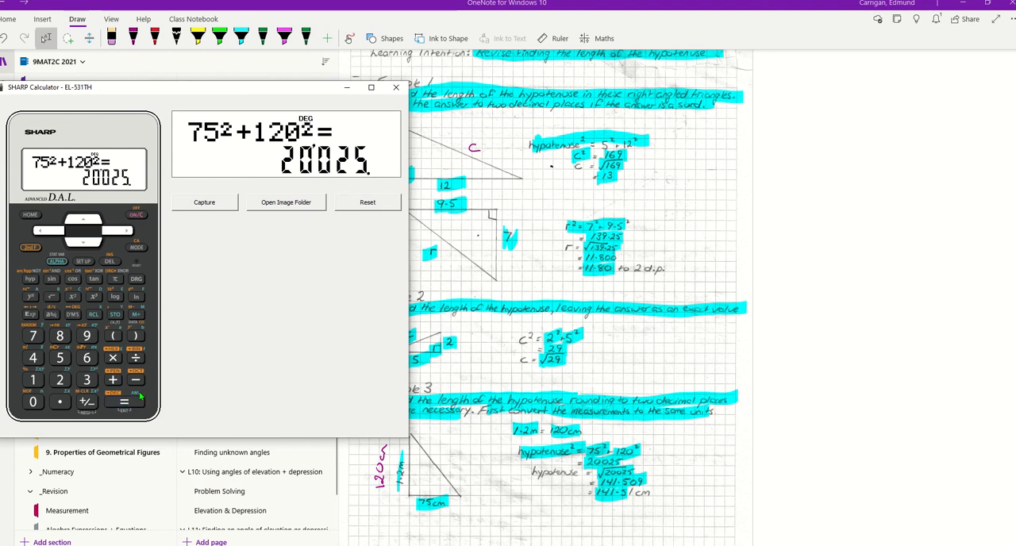
left_click(123, 402)
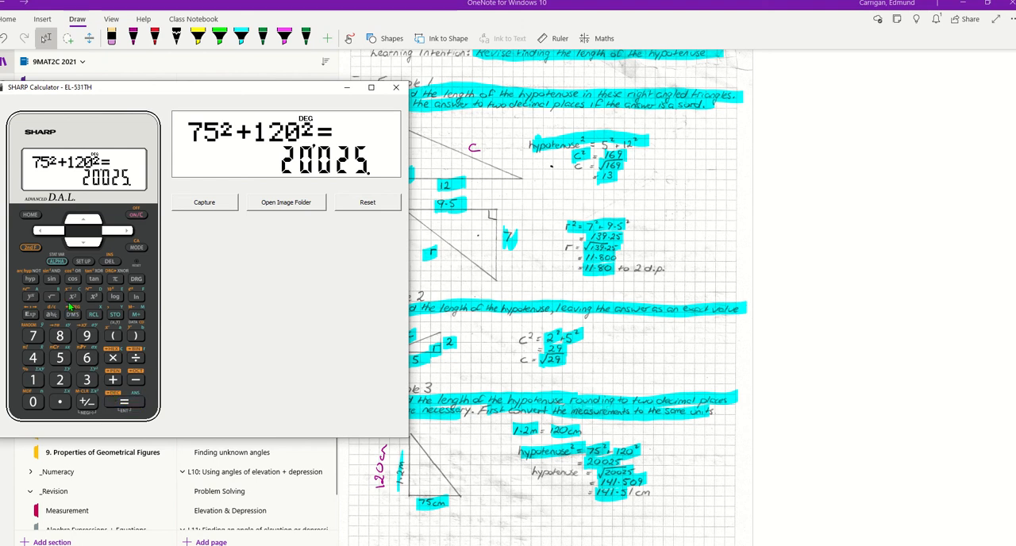
- Take the square root of the answer 20025, giving 141.509717
left_click(51, 296)
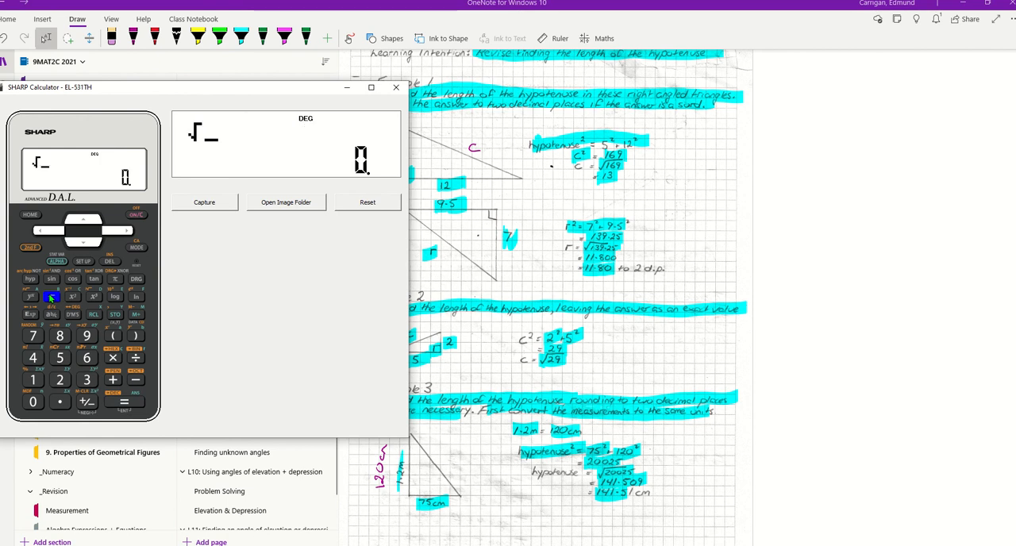
left_click(124, 402)
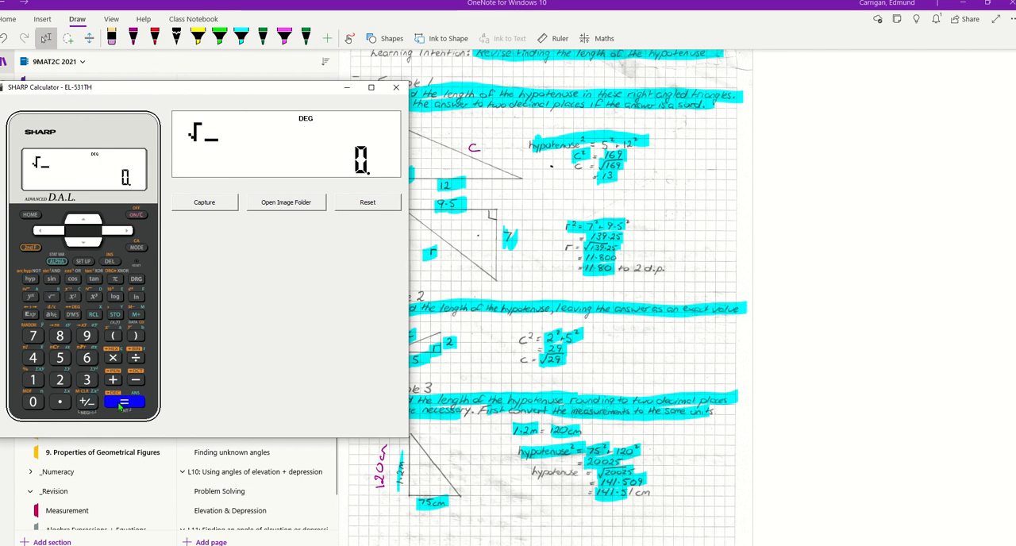
left_click(124, 401)
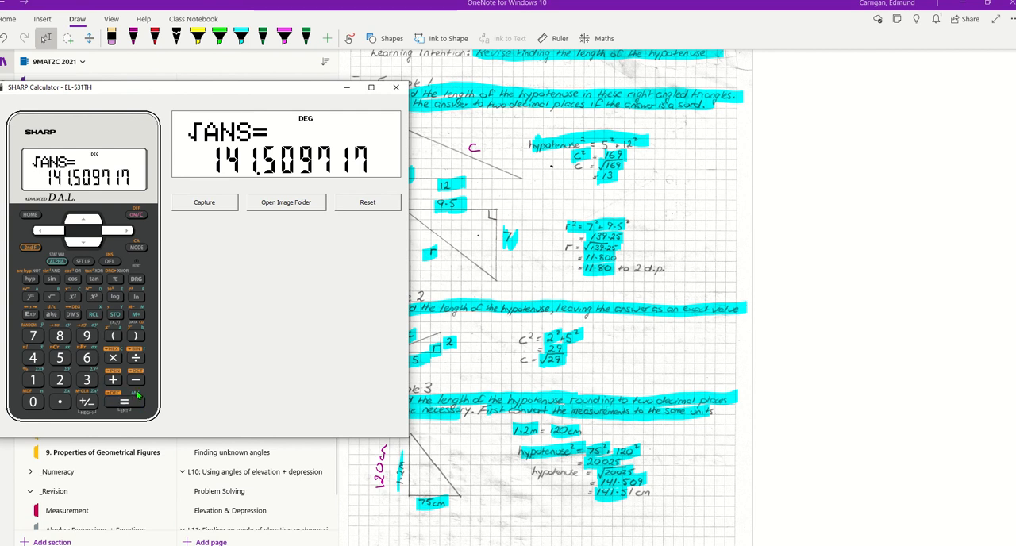
mouse_move(230, 178)
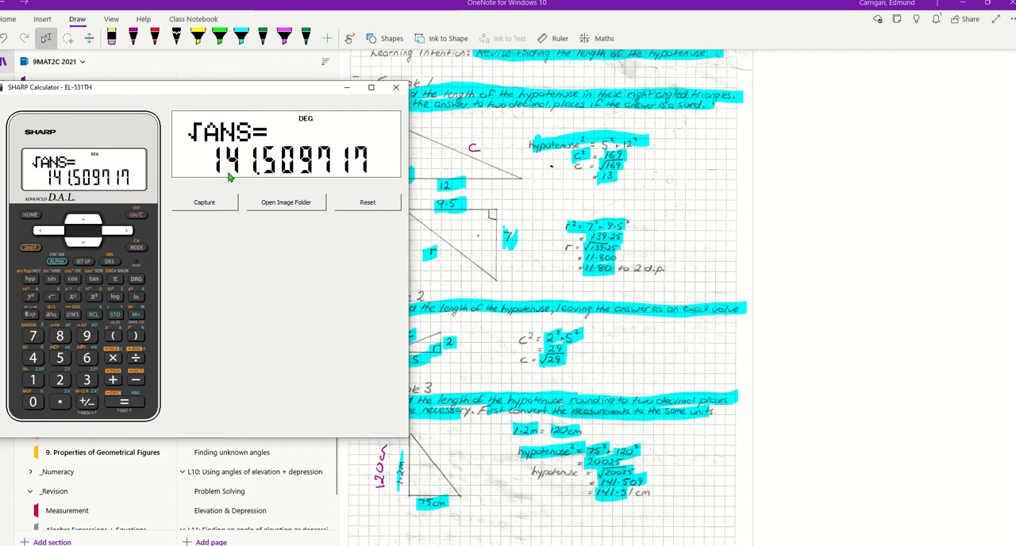